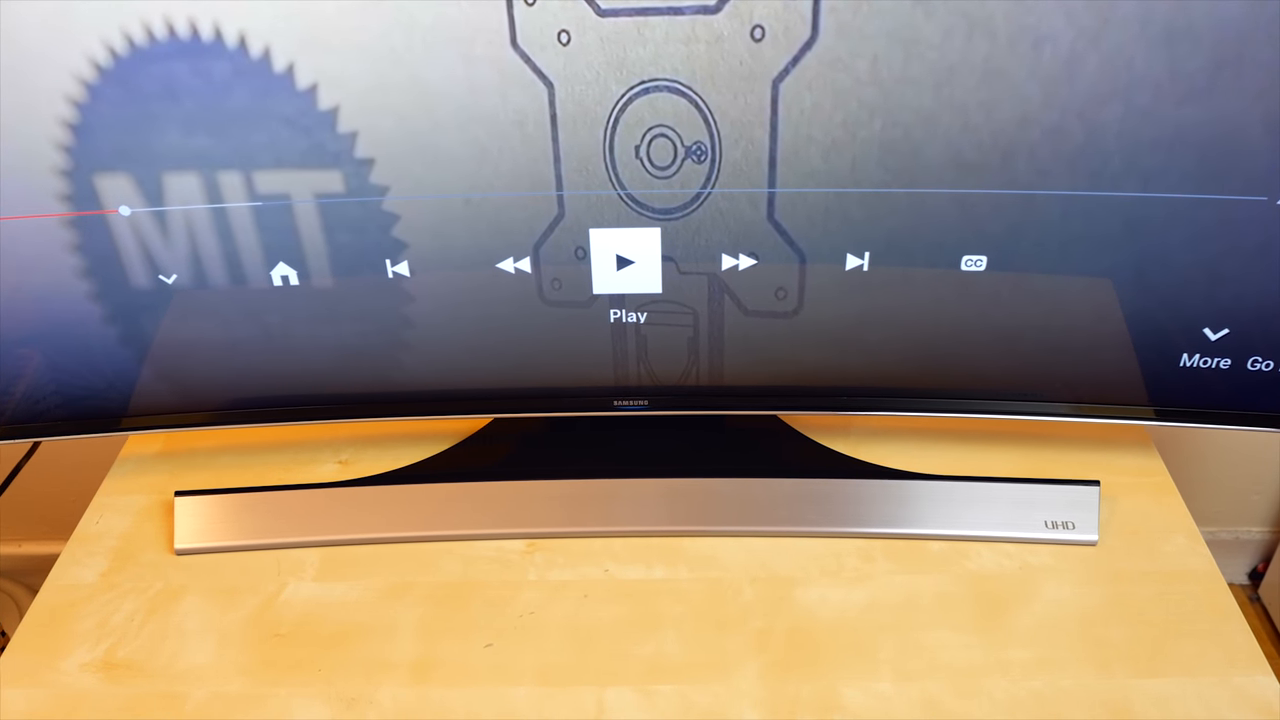
left_click(628, 262)
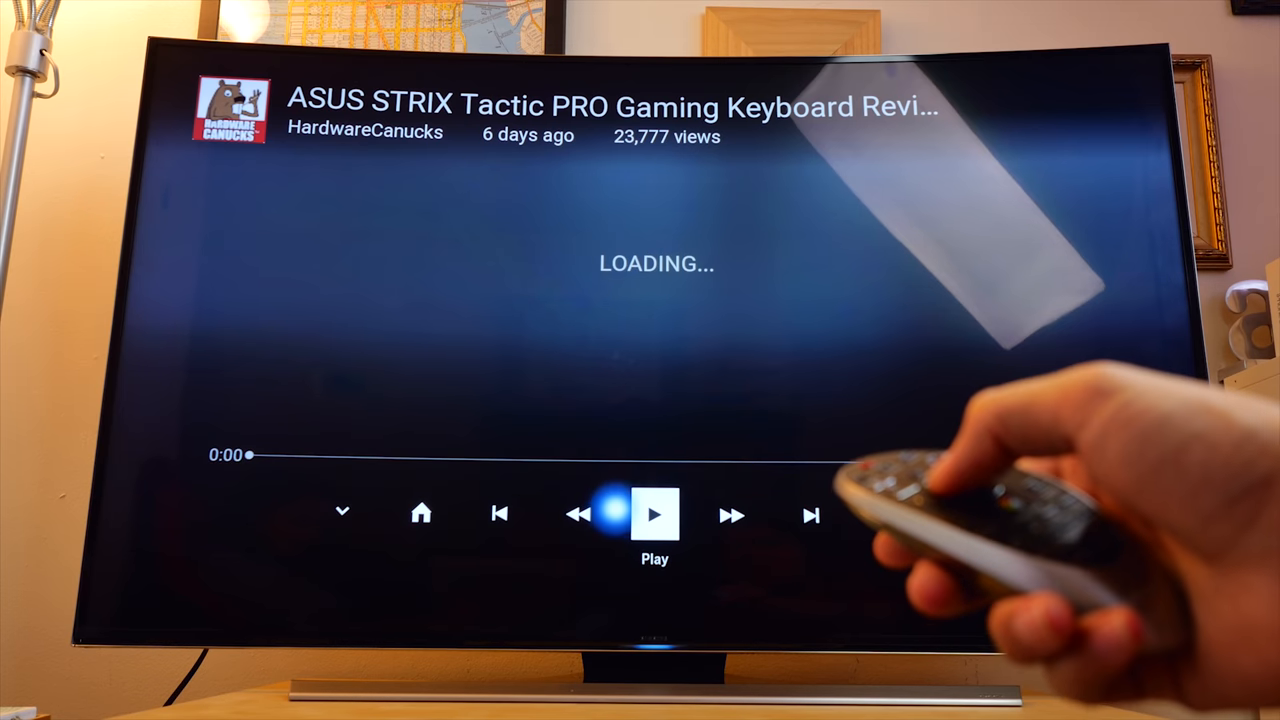
left_click(656, 512)
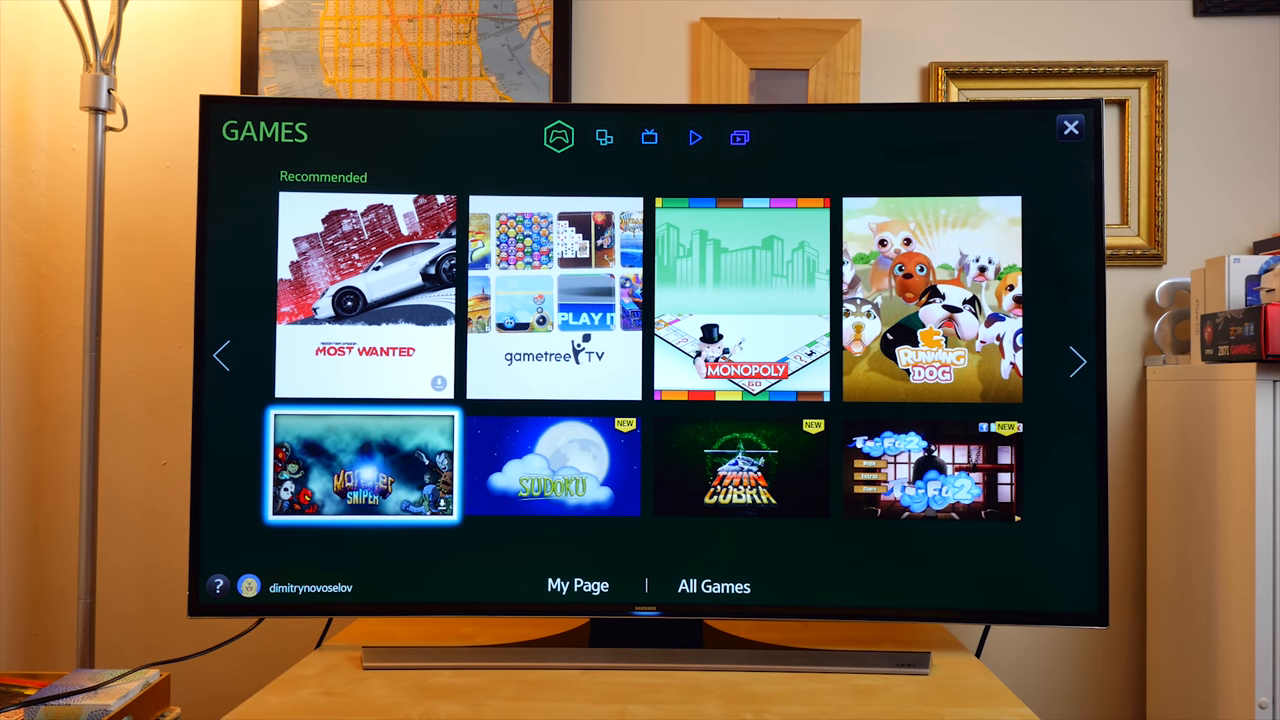
left_click(604, 136)
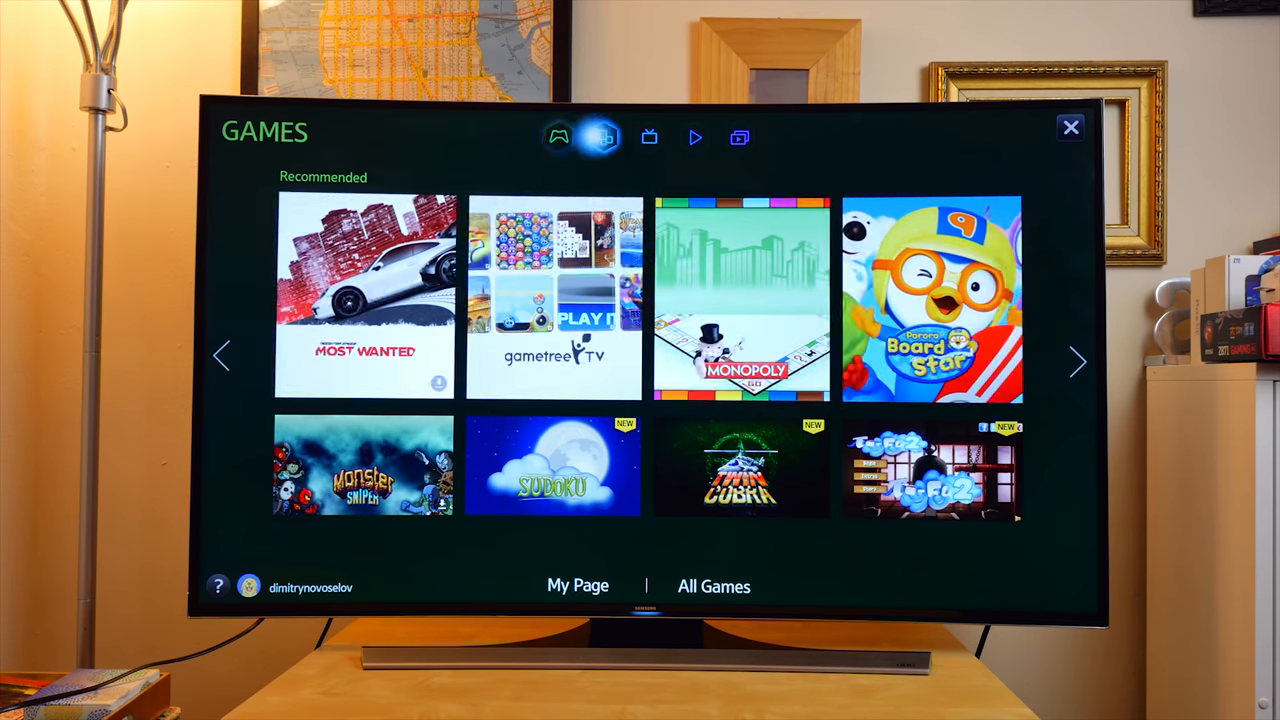
left_click(604, 136)
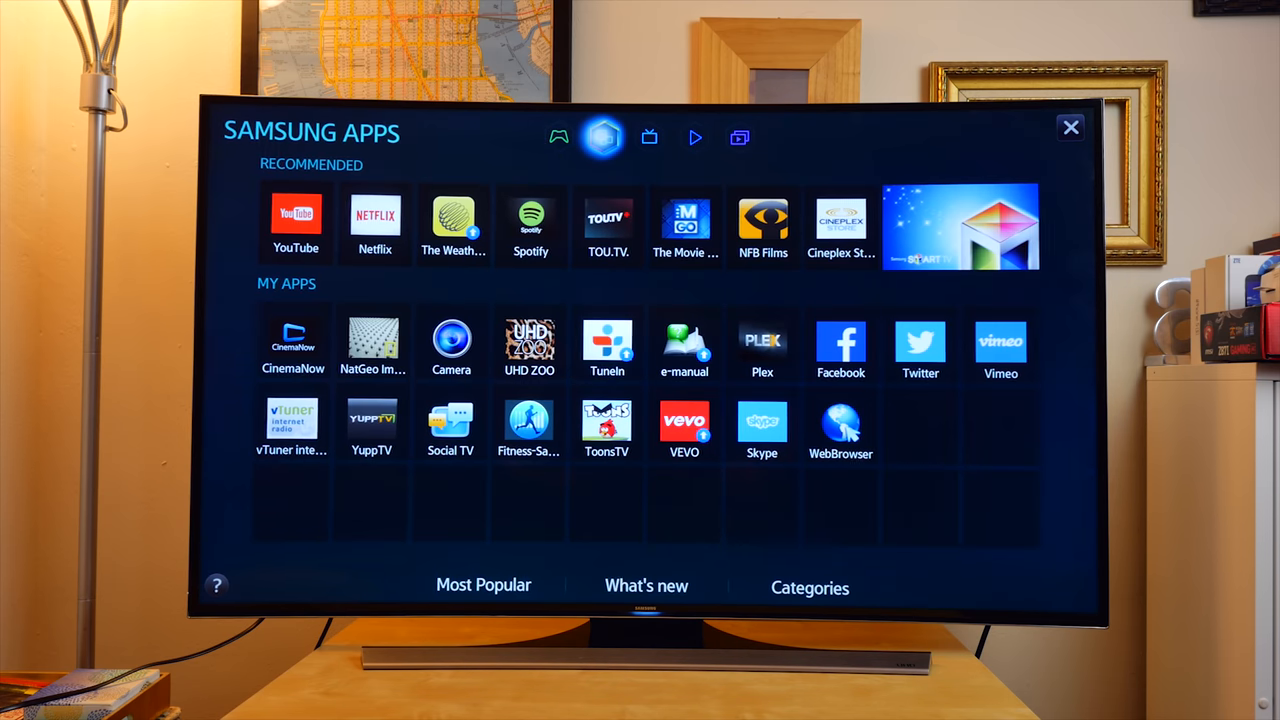